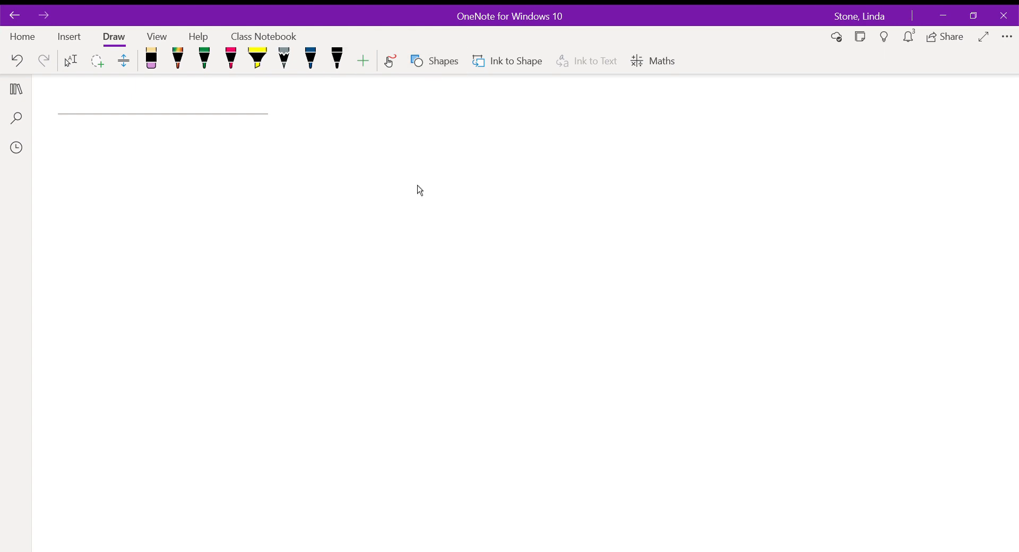
pyautogui.moveTo(409, 153)
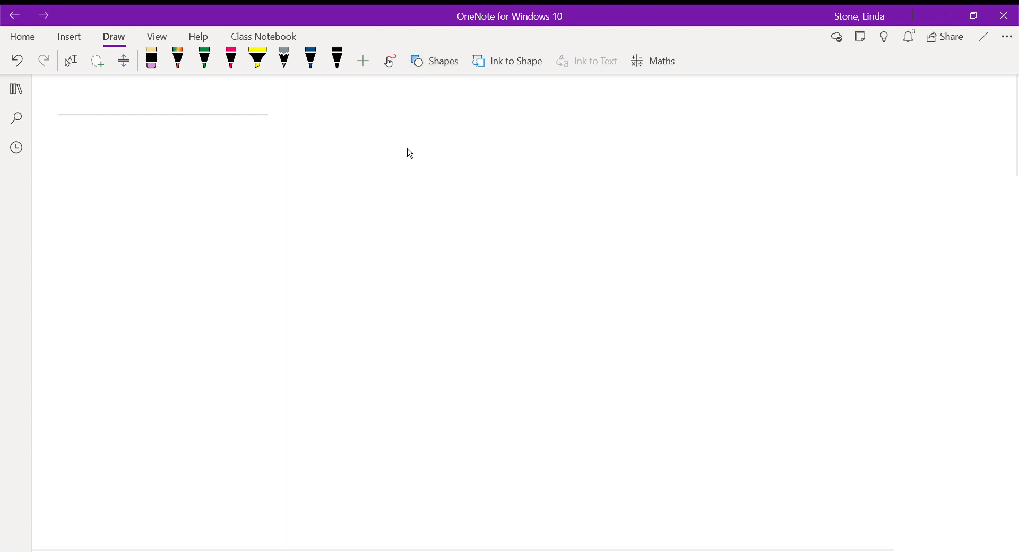
# Draw thick black vertical and horizontal axes and ink the y and x labels beside them.
pyautogui.moveTo(311, 138); pyautogui.dragTo(332, 195)
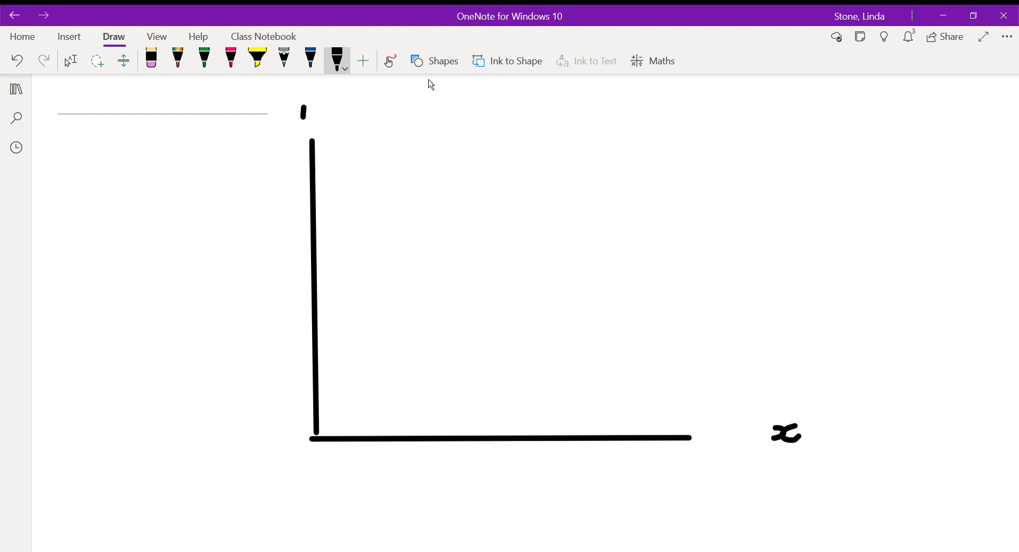
pyautogui.moveTo(306, 107); pyautogui.dragTo(315, 129)
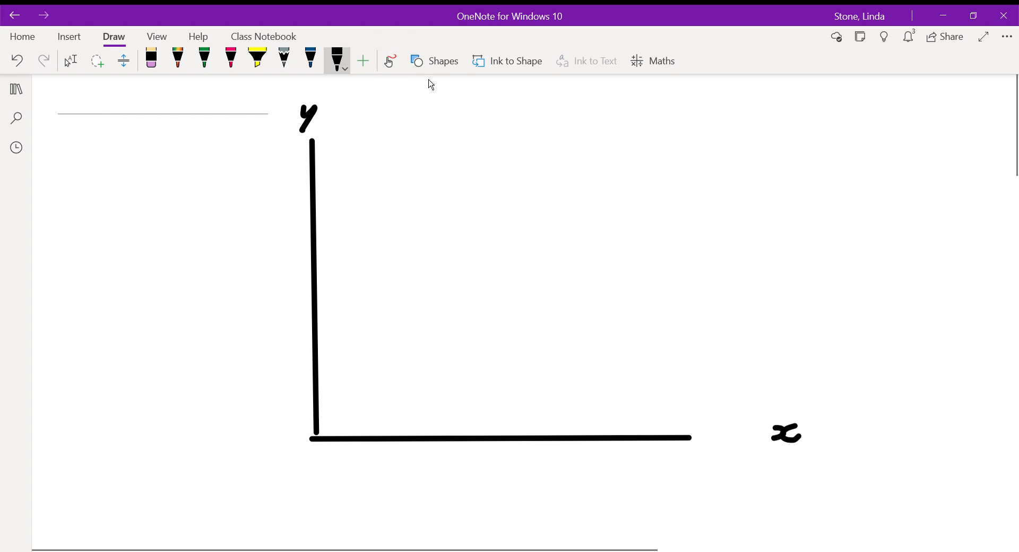
# Erase y and x, then write pink P, Q, 0 plus 'price of tomatoes' and 'quantity of tomatoes' titles.
pyautogui.click(97, 61)
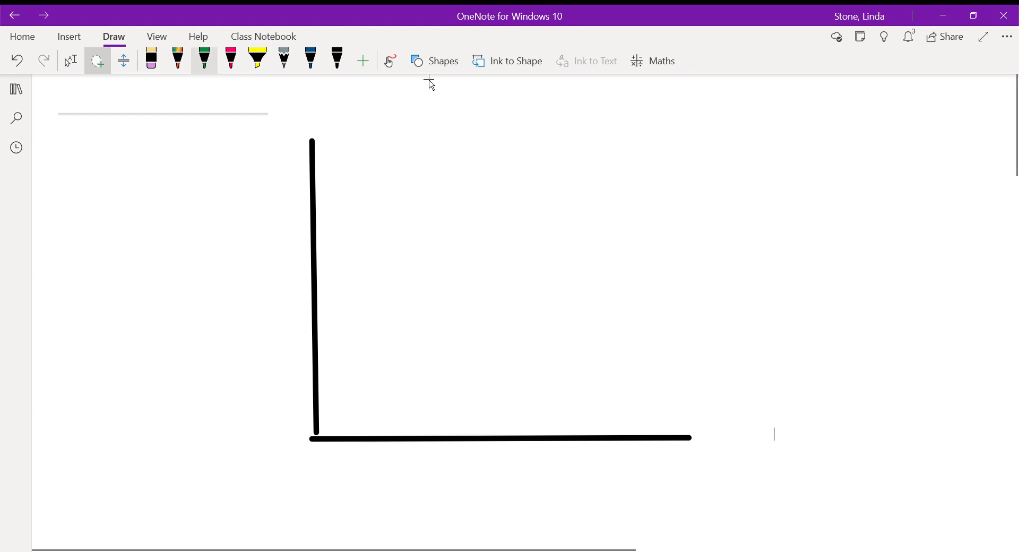
pyautogui.moveTo(307, 95); pyautogui.dragTo(308, 125)
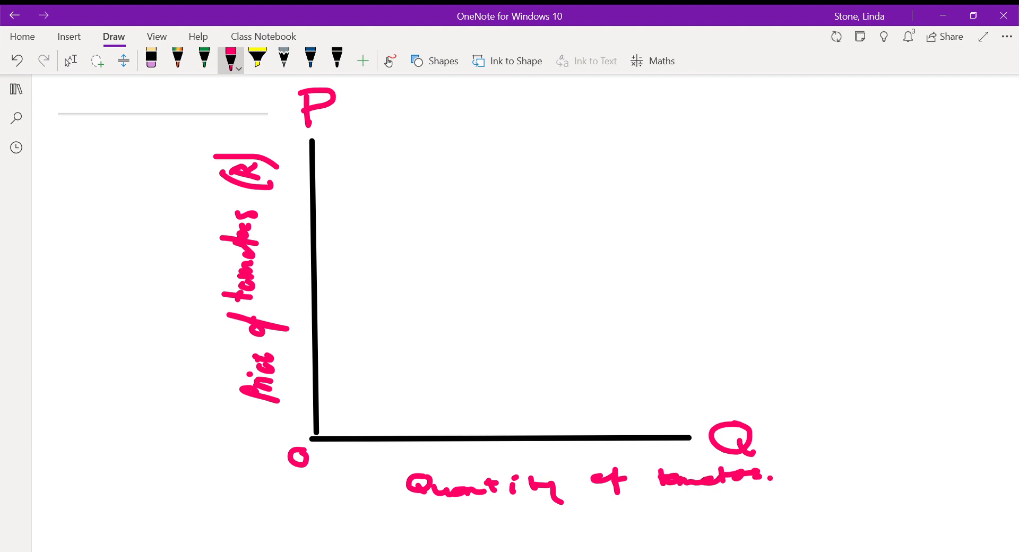
# Draw blue tick marks up the price axis and number the lowest ones 1, 2, 3, 4.
pyautogui.click(316, 436)
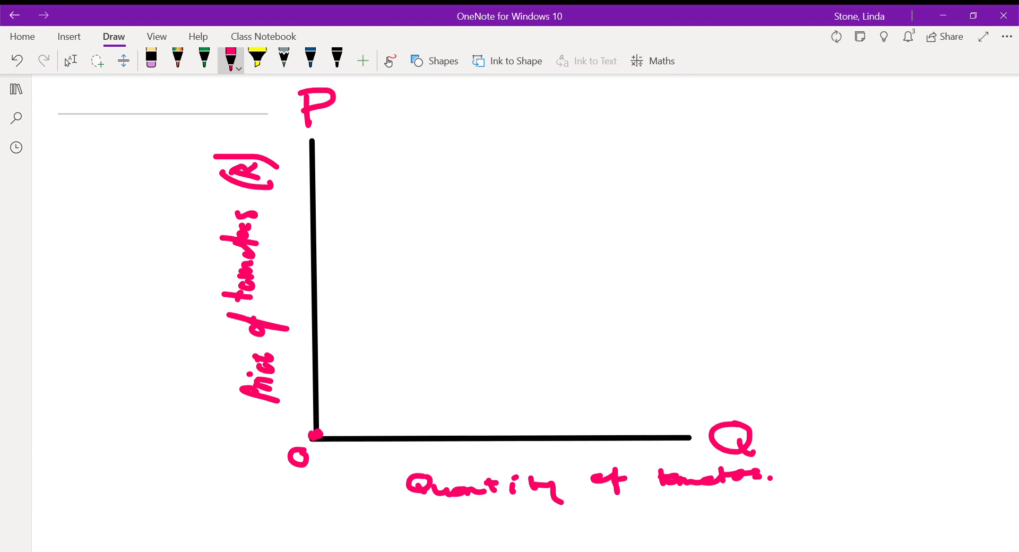
pyautogui.click(311, 58)
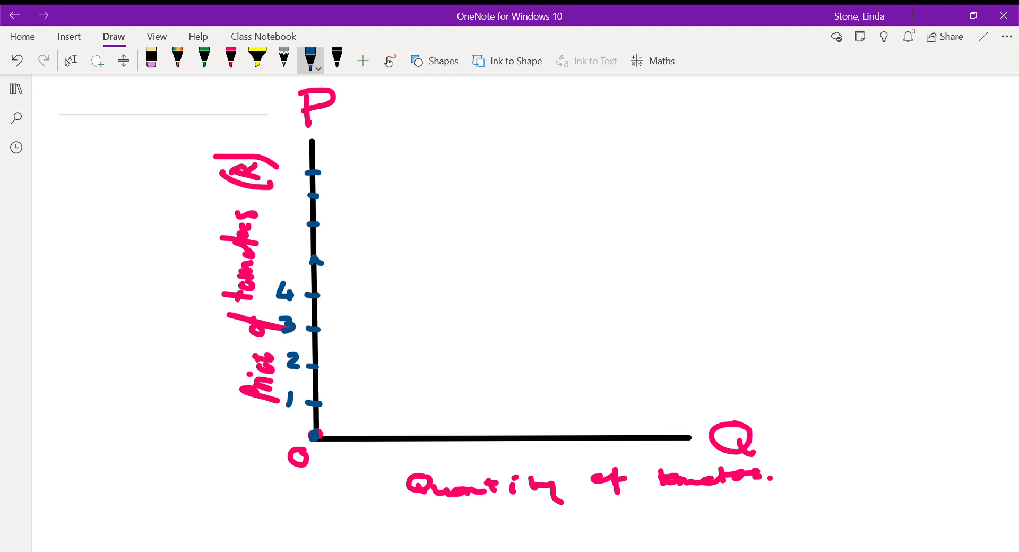
# Number the price axis 5 to 8 and mark quantity-axis ticks numbered 1 to 8 in blue.
pyautogui.moveTo(284, 261); pyautogui.dragTo(284, 221)
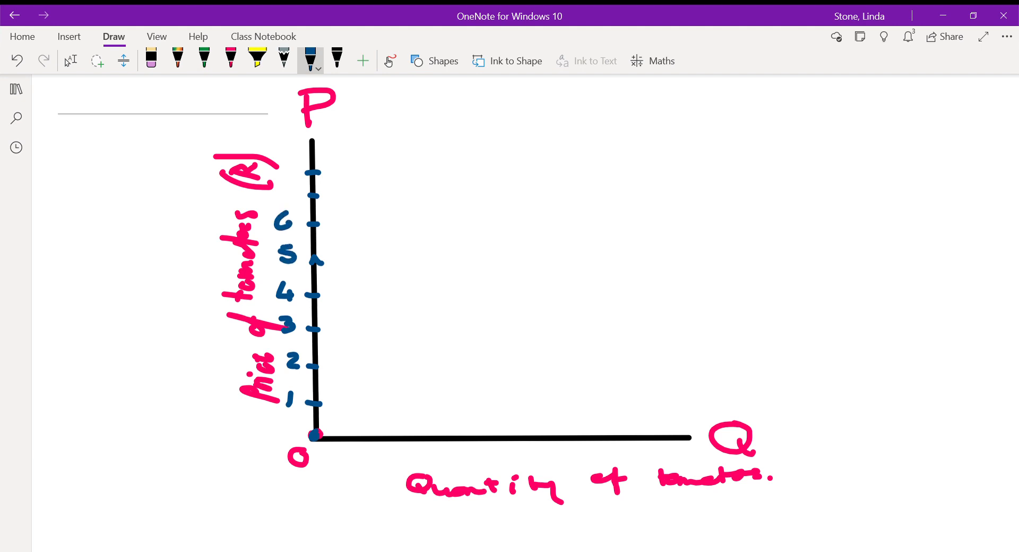
pyautogui.moveTo(280, 170); pyautogui.dragTo(280, 192)
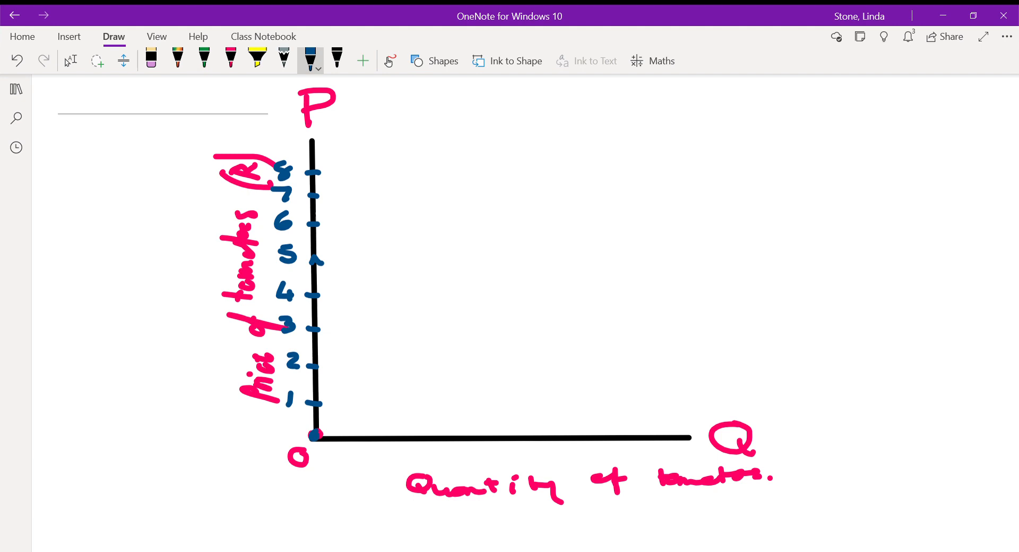
pyautogui.click(354, 437)
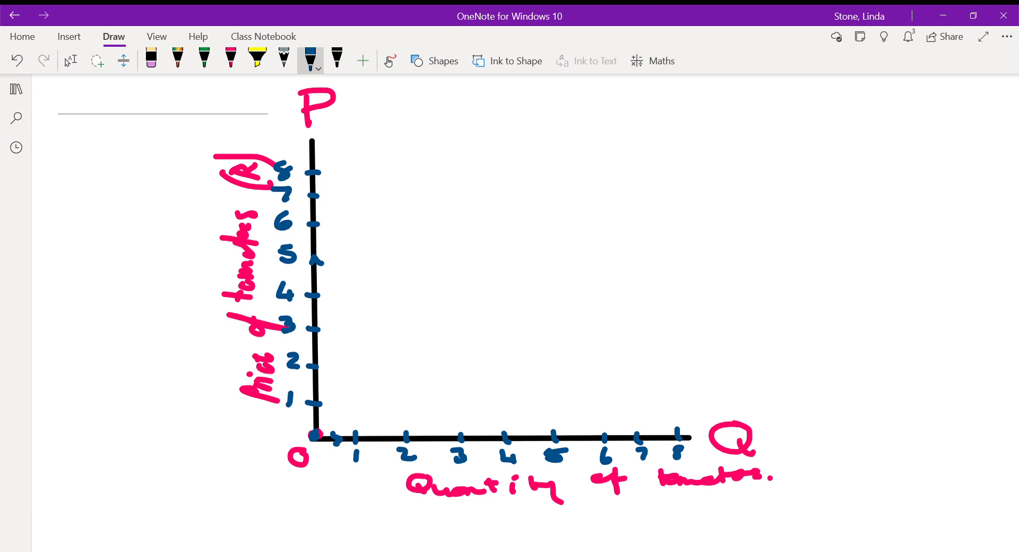
# Add a yellow highlighter stroke across the price axis near 5.
pyautogui.click(257, 61)
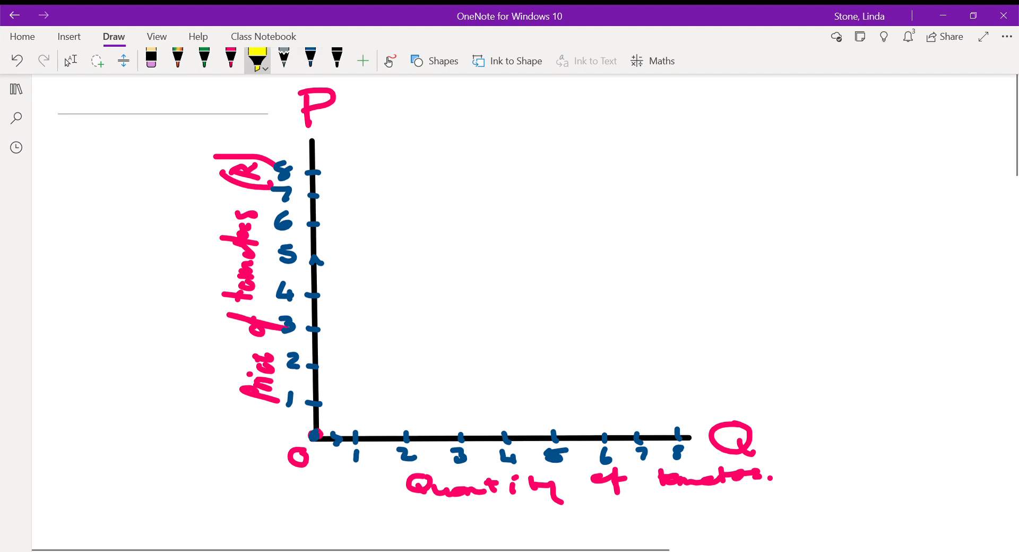
pyautogui.moveTo(300, 241); pyautogui.dragTo(351, 306)
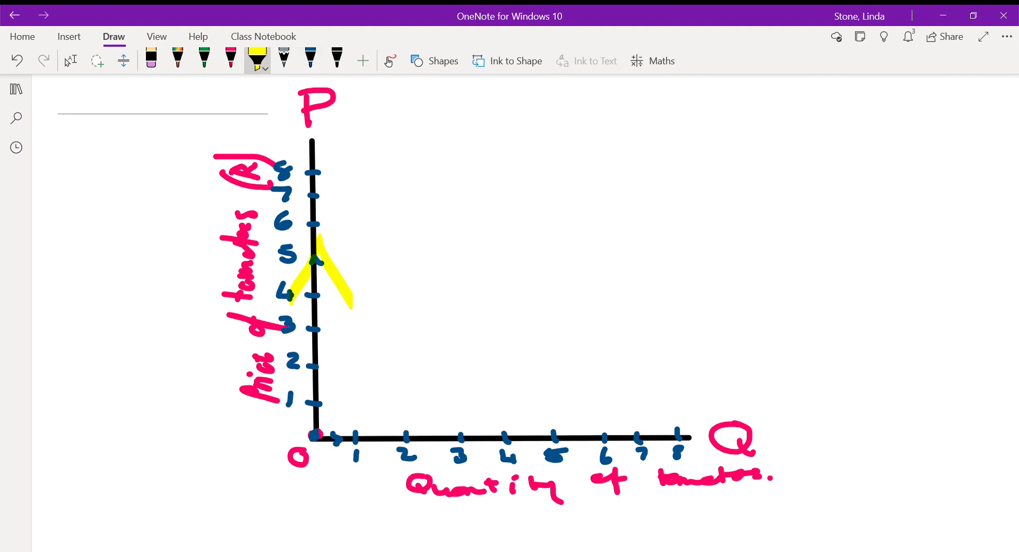